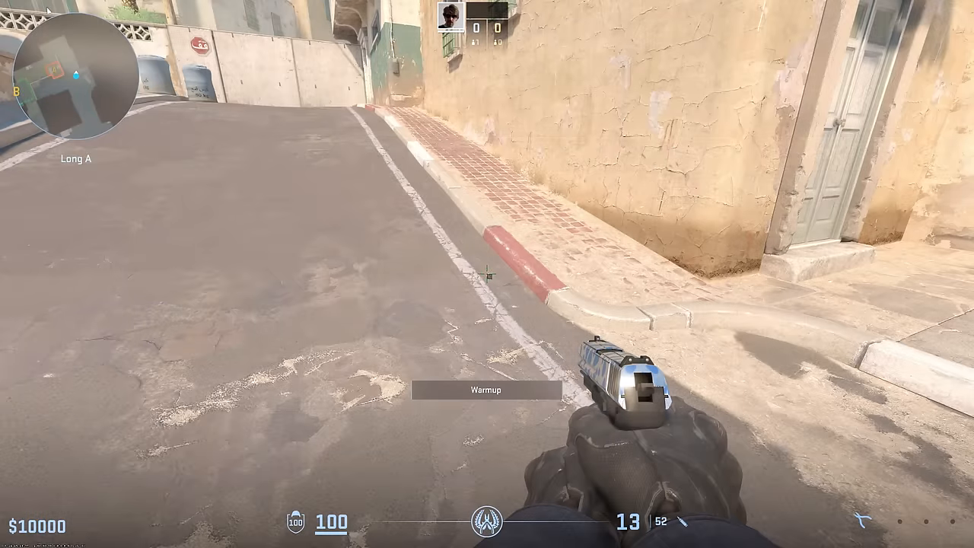
mouse_move(487, 274)
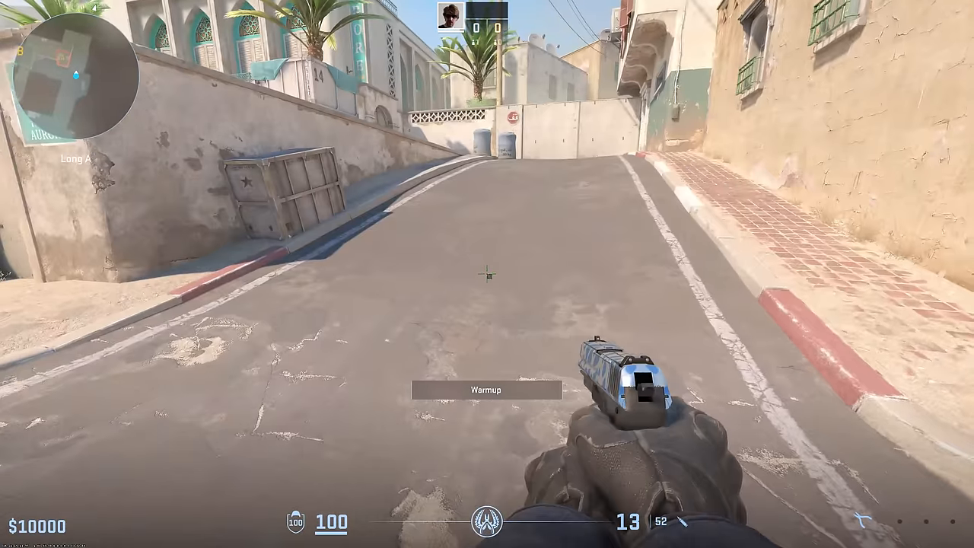
mouse_move(487, 274)
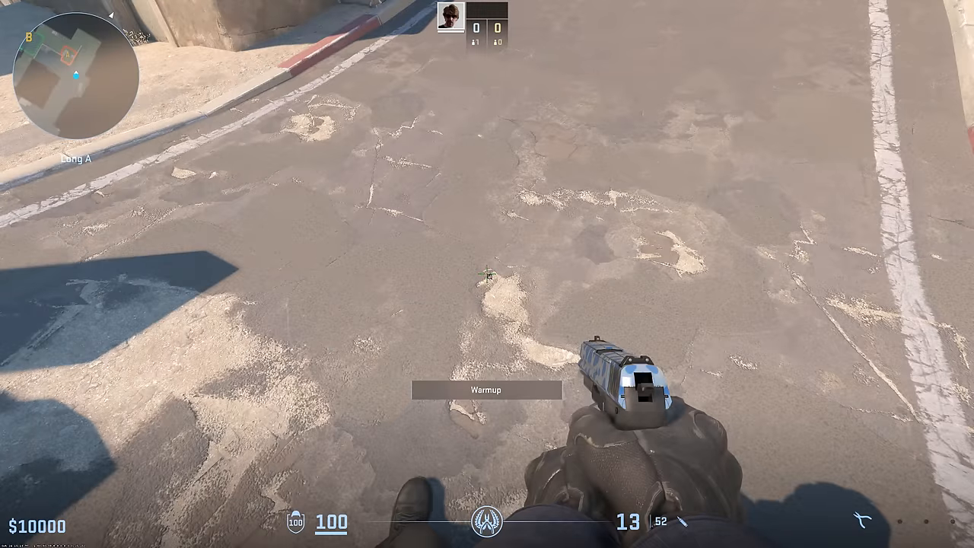
mouse_move(487, 274)
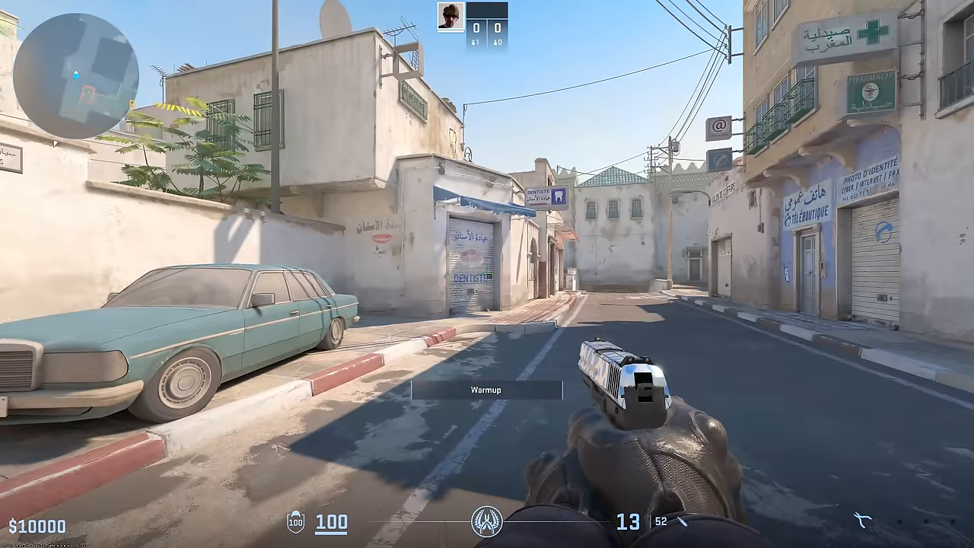